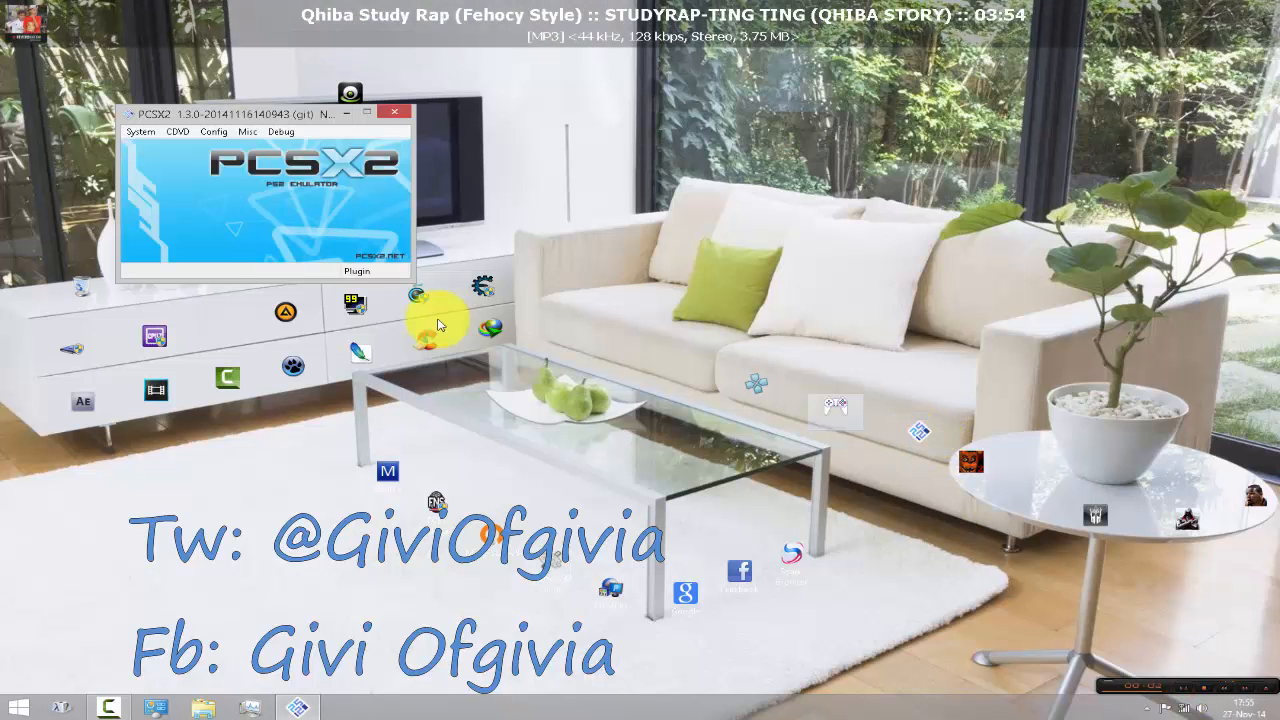
# Show the Components Selectors plugin list with the assigned GS, PAD, SPU2 and CDVD plugins
pyautogui.click(247, 131)
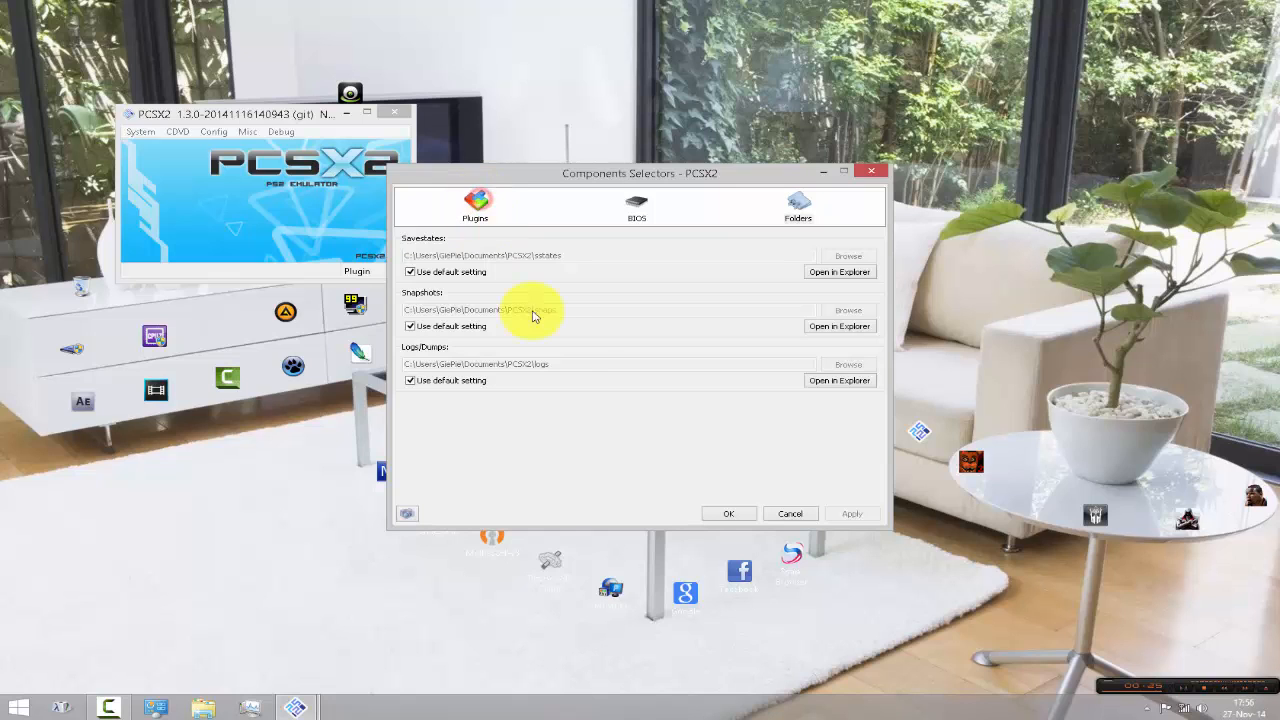
pyautogui.click(476, 205)
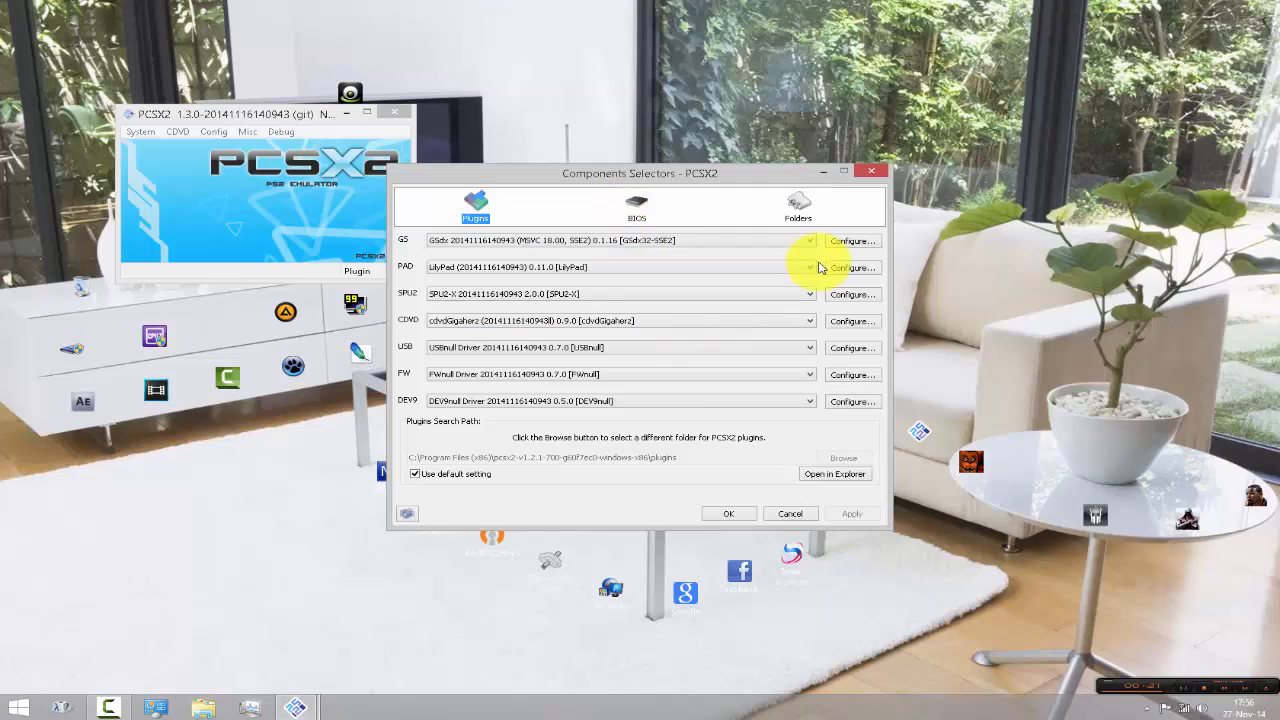
pyautogui.click(808, 240)
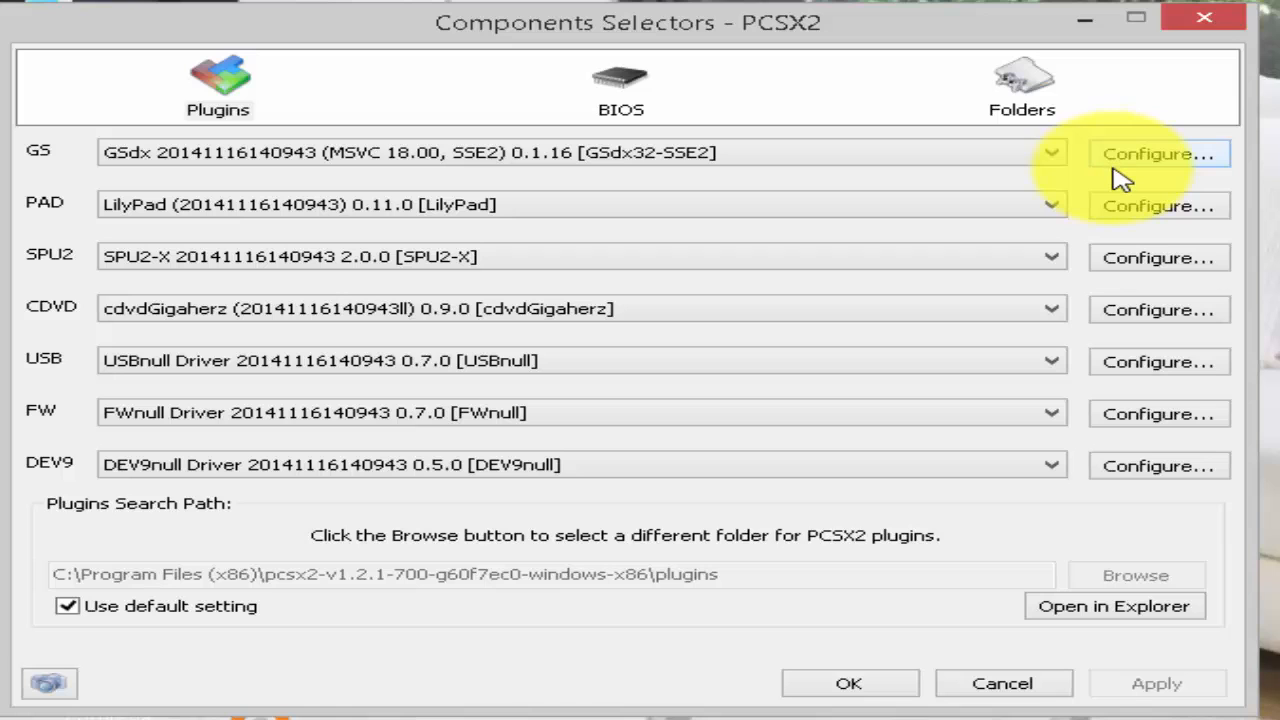
# Keep GSdx on Direct3D9 (Hardware) at 1680×1050 with half-pixel offset and aggressive-CRC hacks confirmed
pyautogui.click(1159, 153)
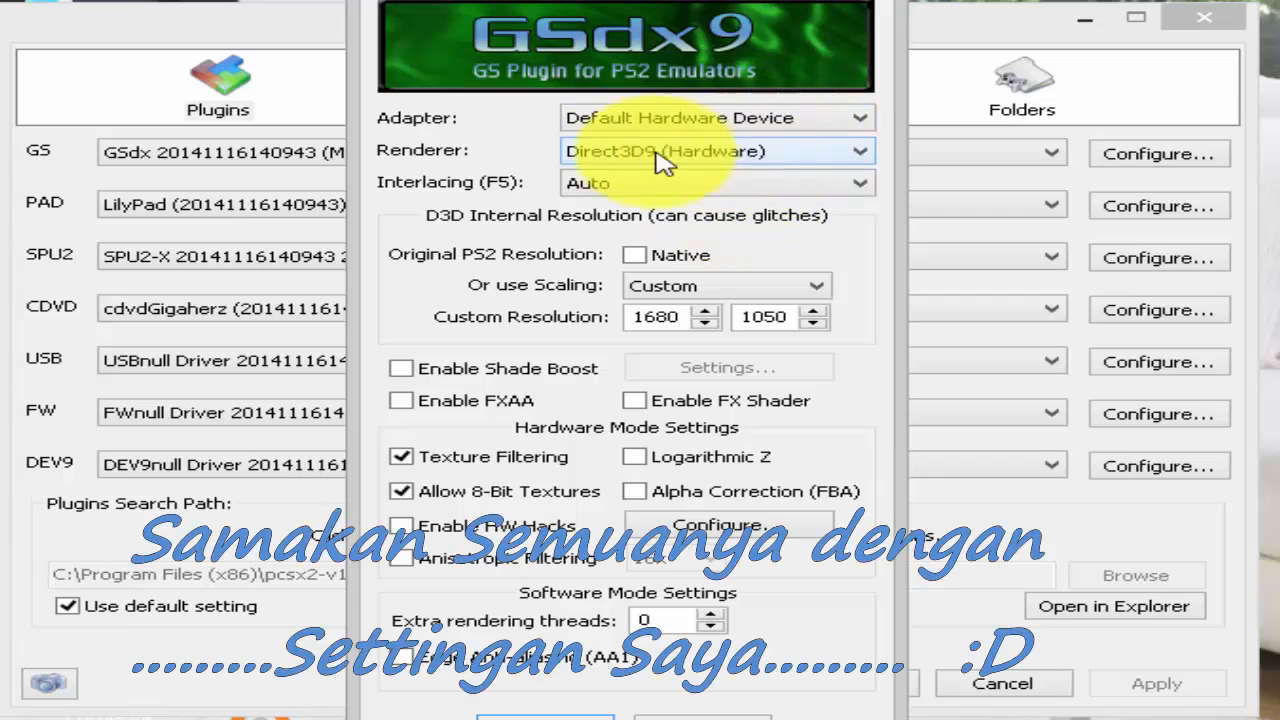
pyautogui.moveTo(680, 118)
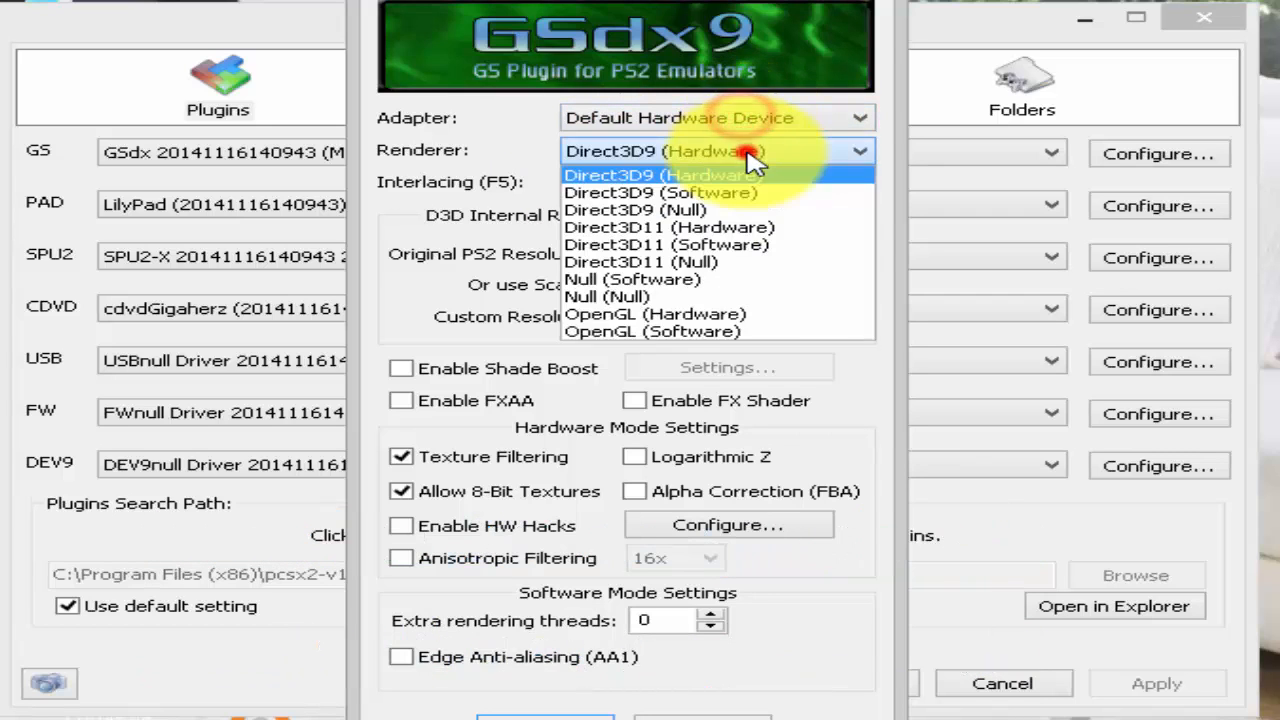
pyautogui.click(654, 175)
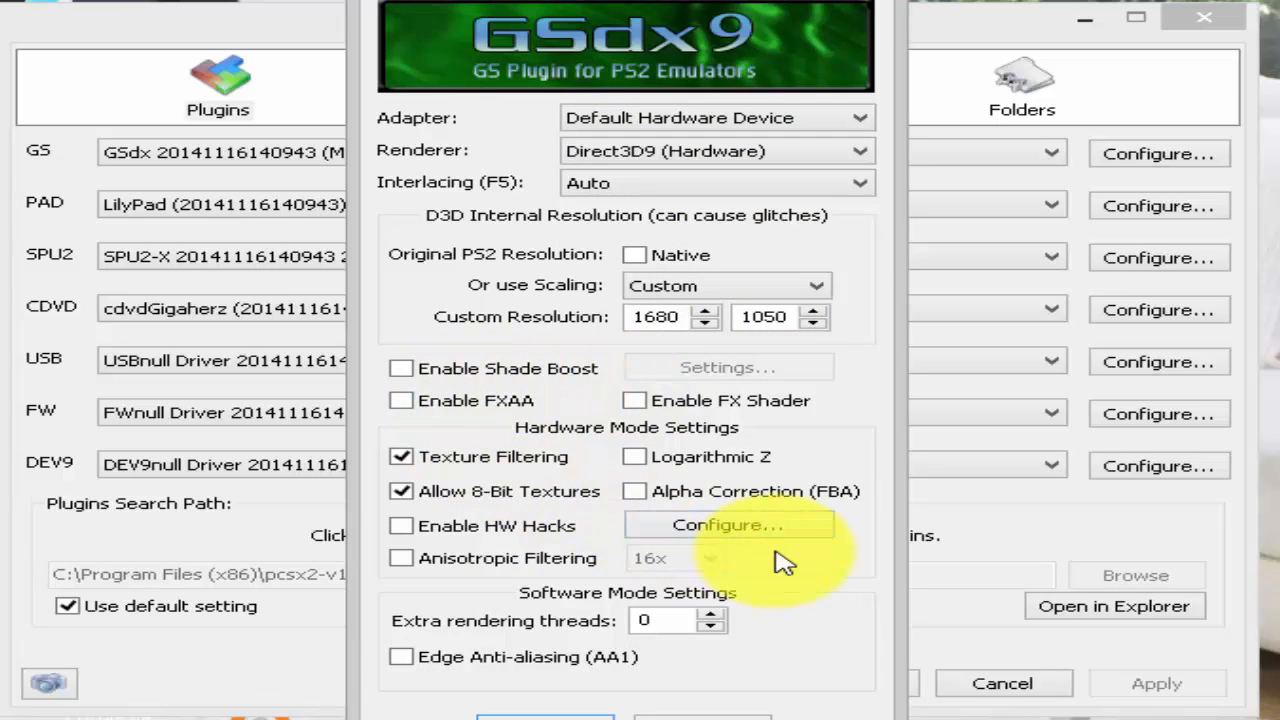
pyautogui.click(727, 524)
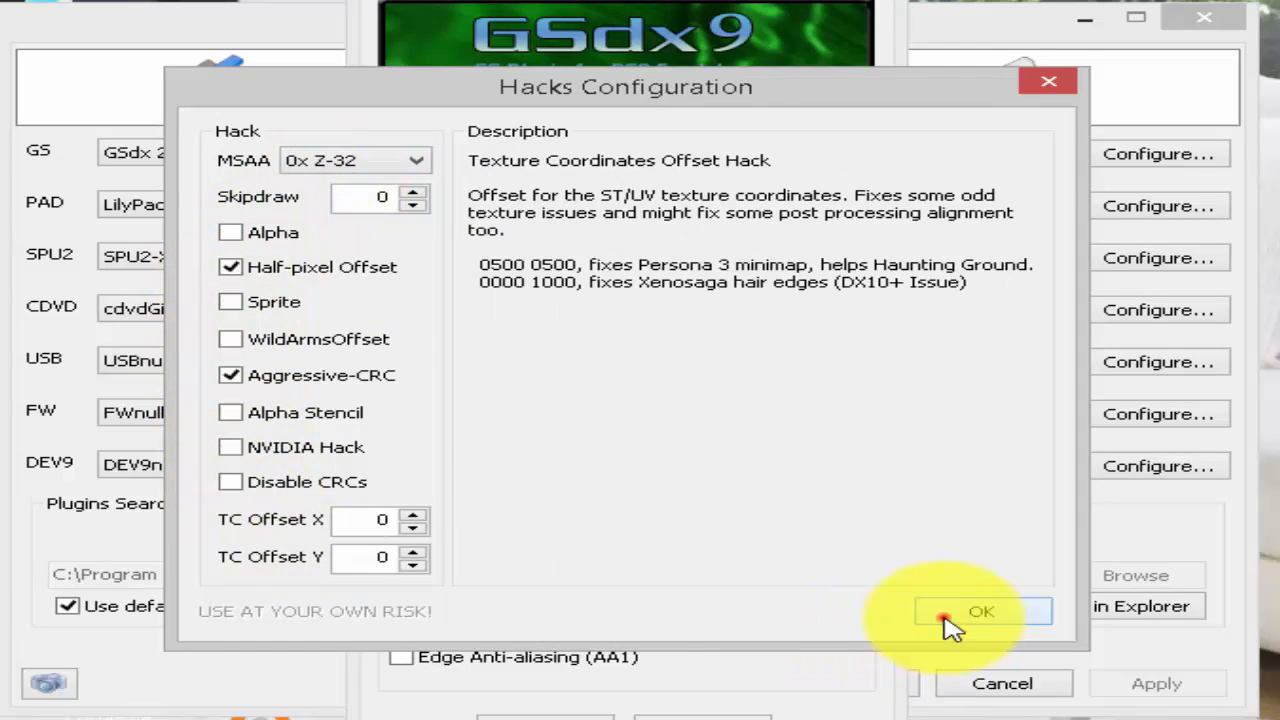
pyautogui.click(981, 611)
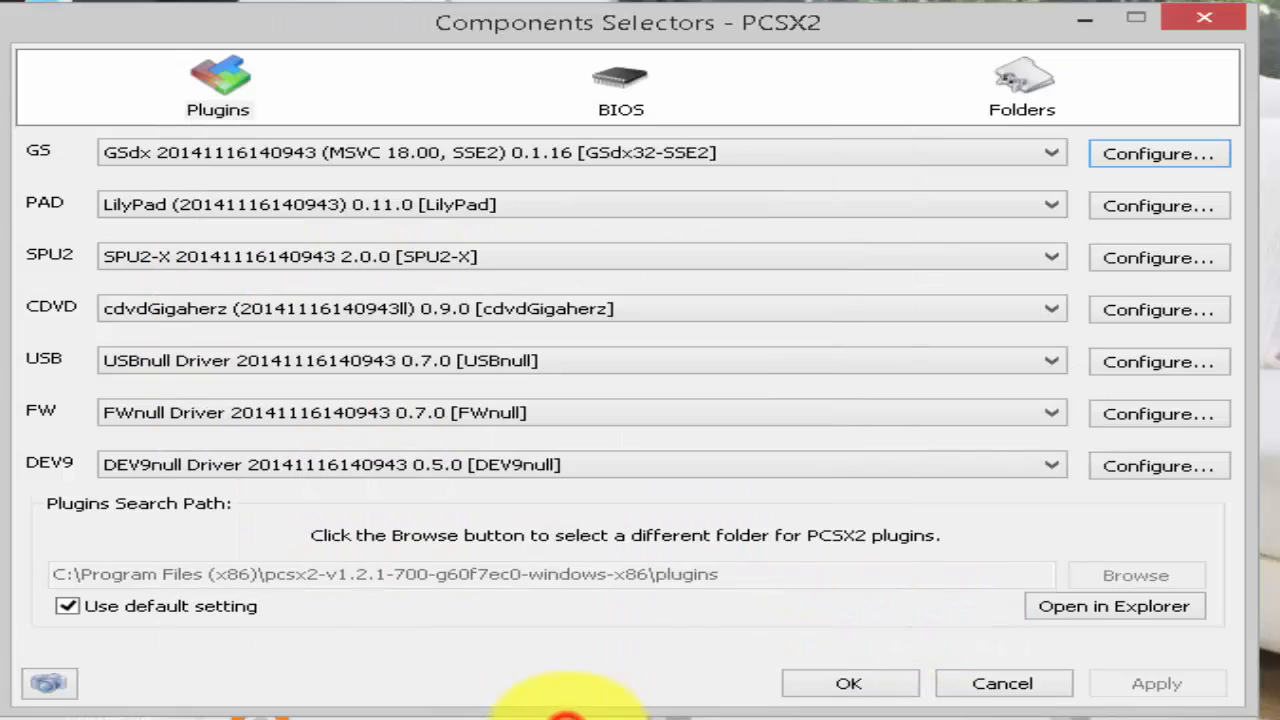
# Keep SPU2-X for sound, confirm drive F: as the CDVD source, and review the BIOS selection
pyautogui.click(1050, 204)
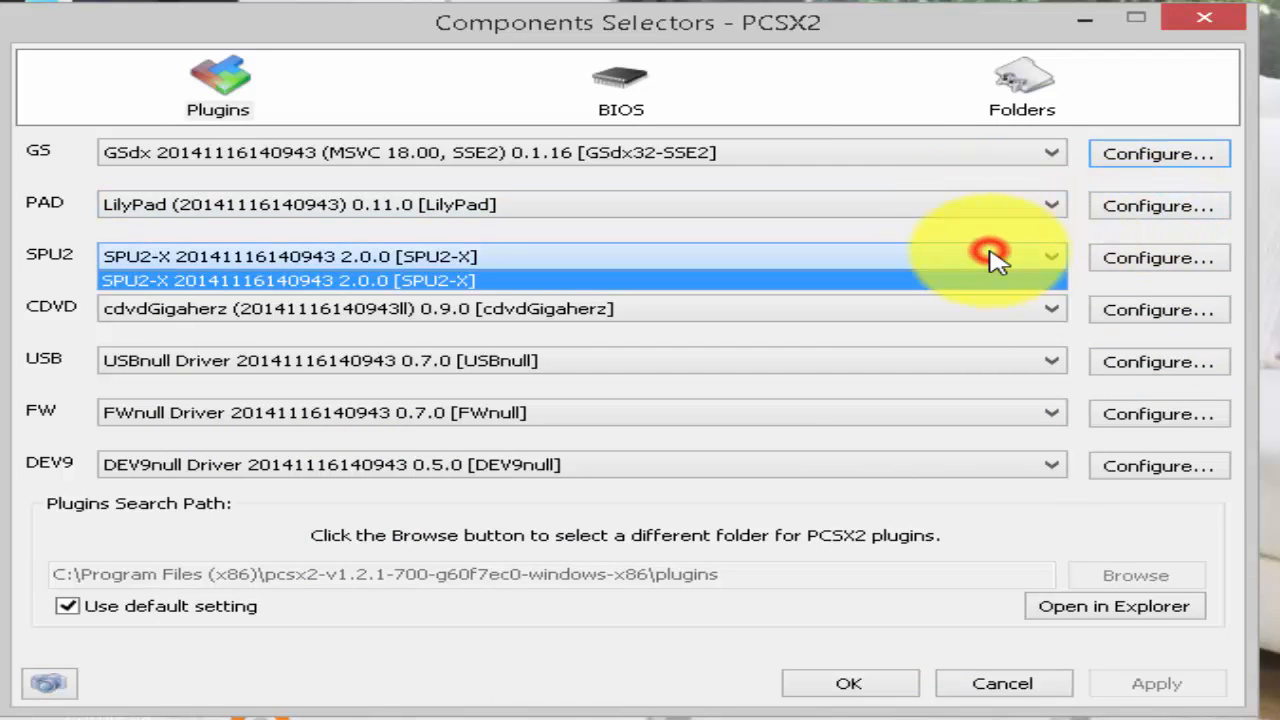
pyautogui.click(290, 257)
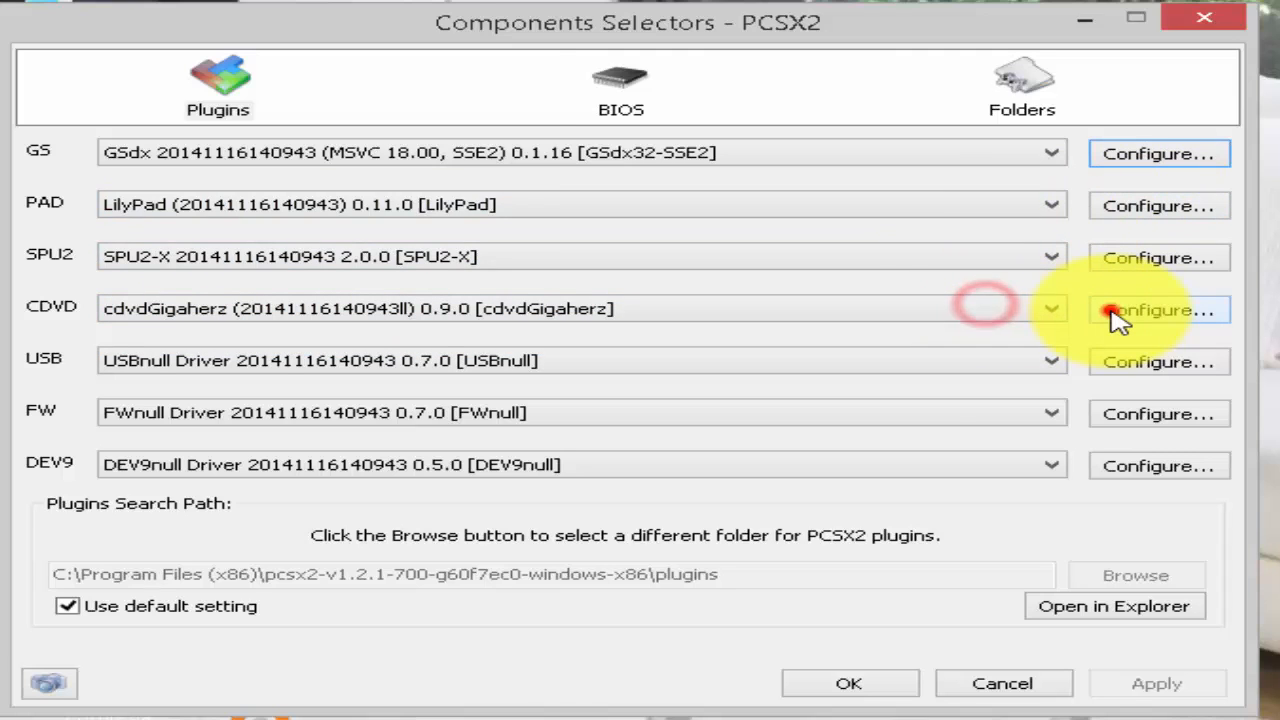
pyautogui.click(1159, 309)
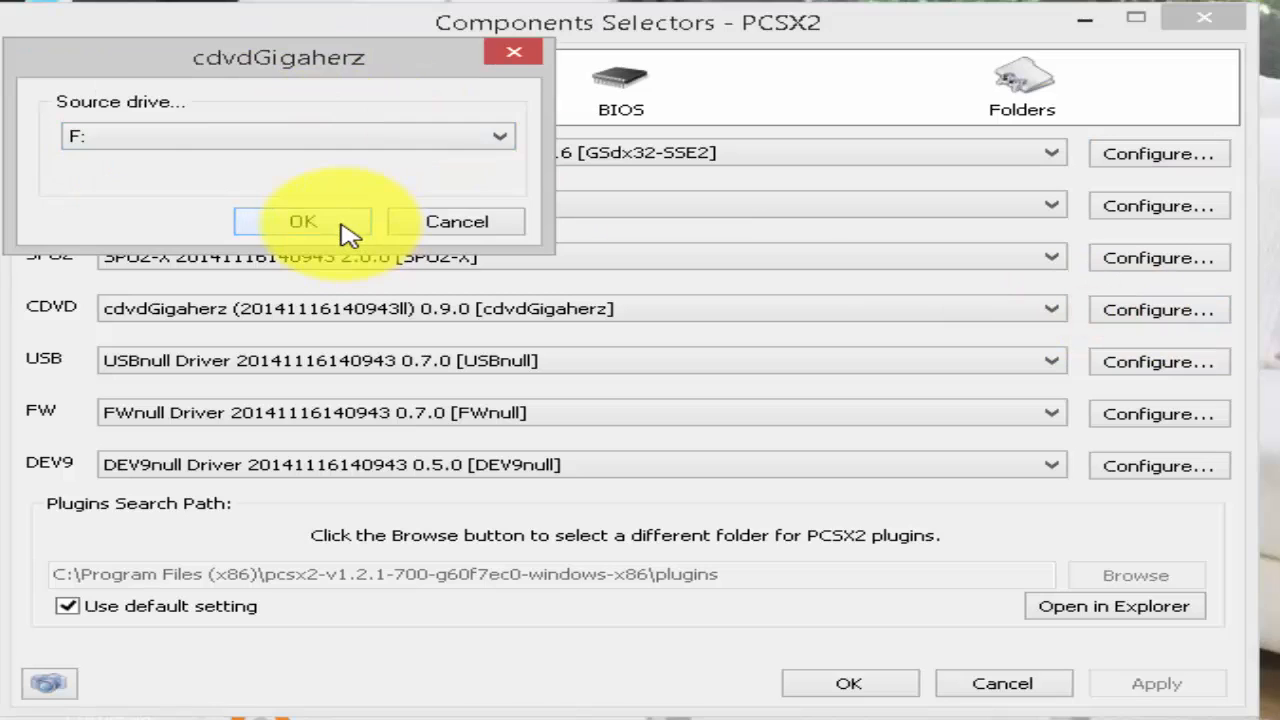
pyautogui.click(303, 221)
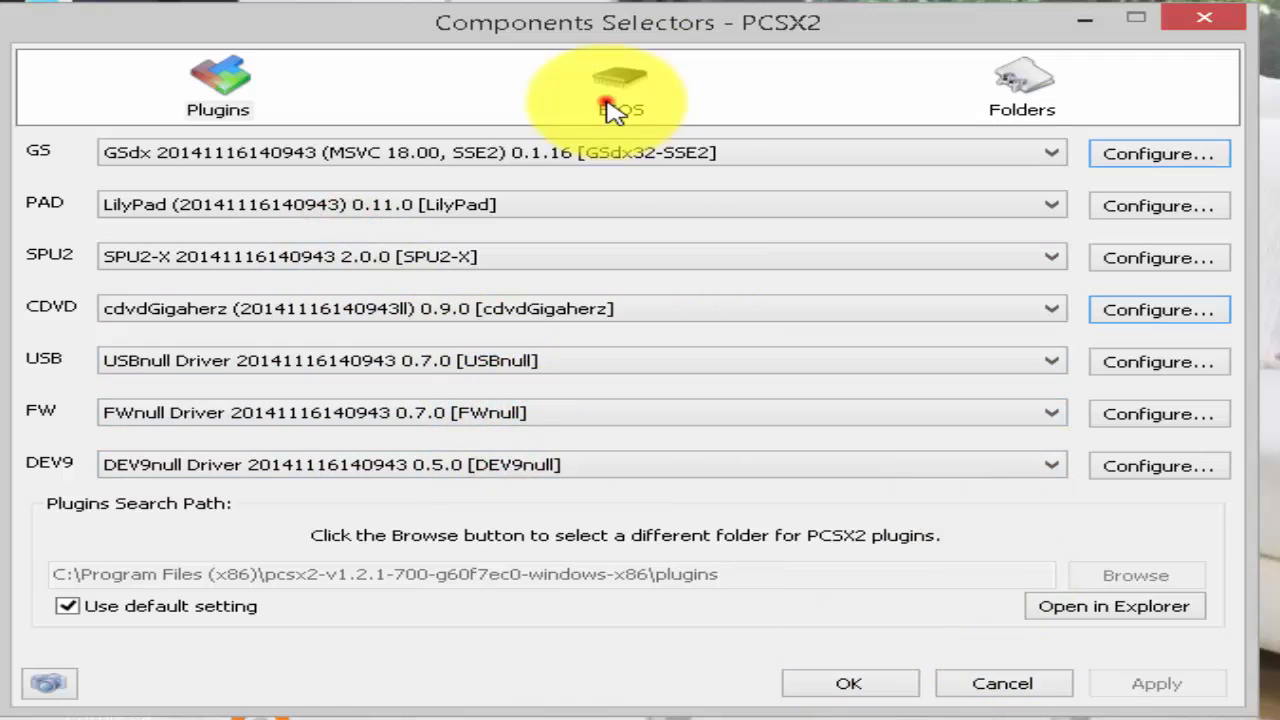
pyautogui.click(620, 88)
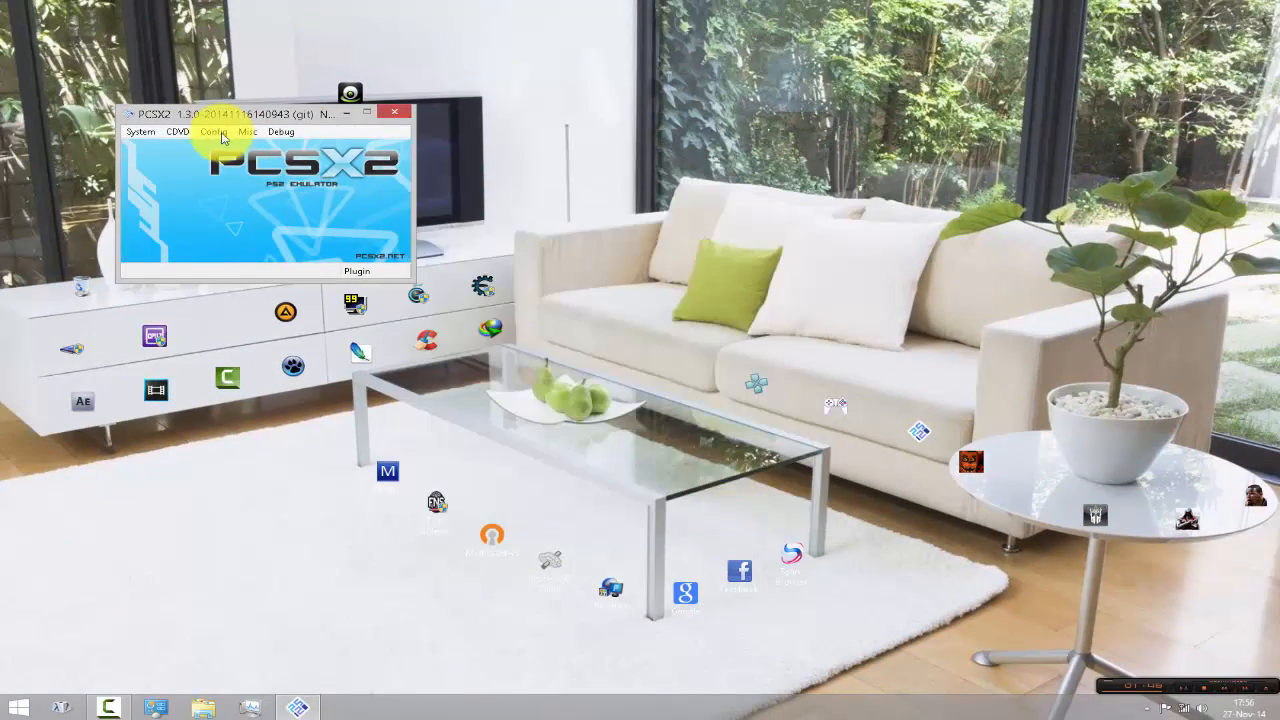
pyautogui.click(213, 131)
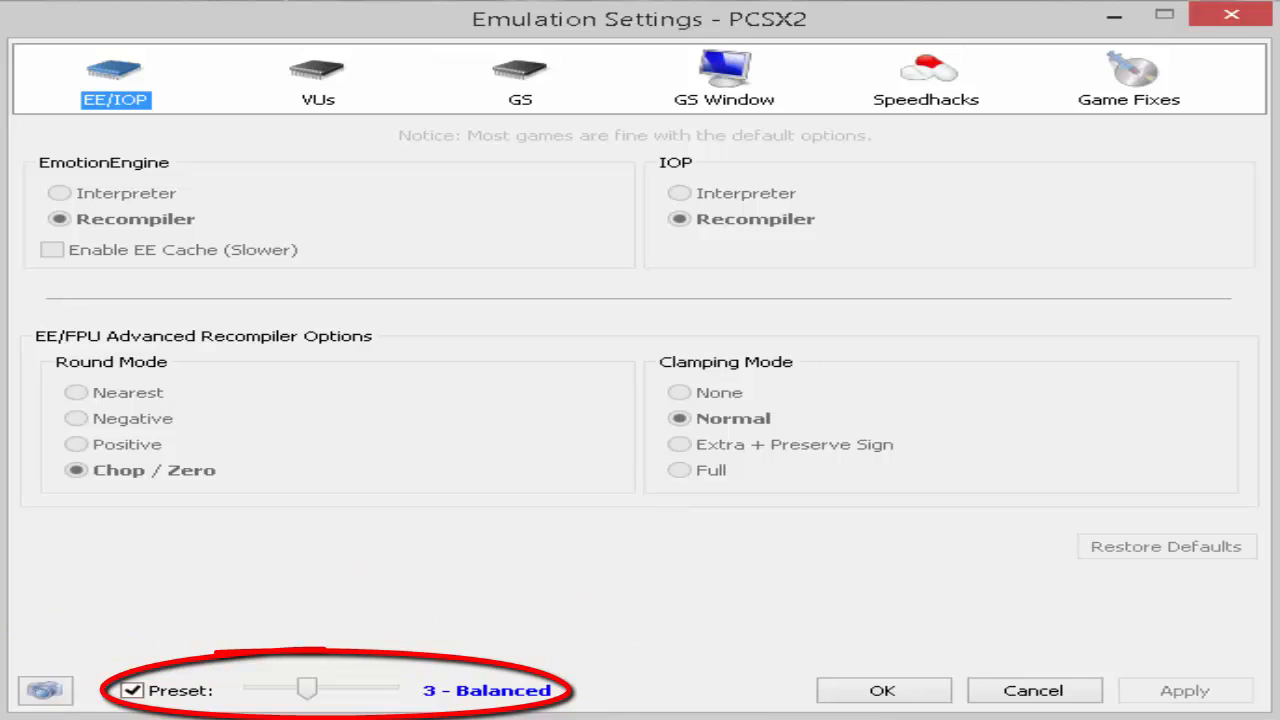
pyautogui.click(520, 80)
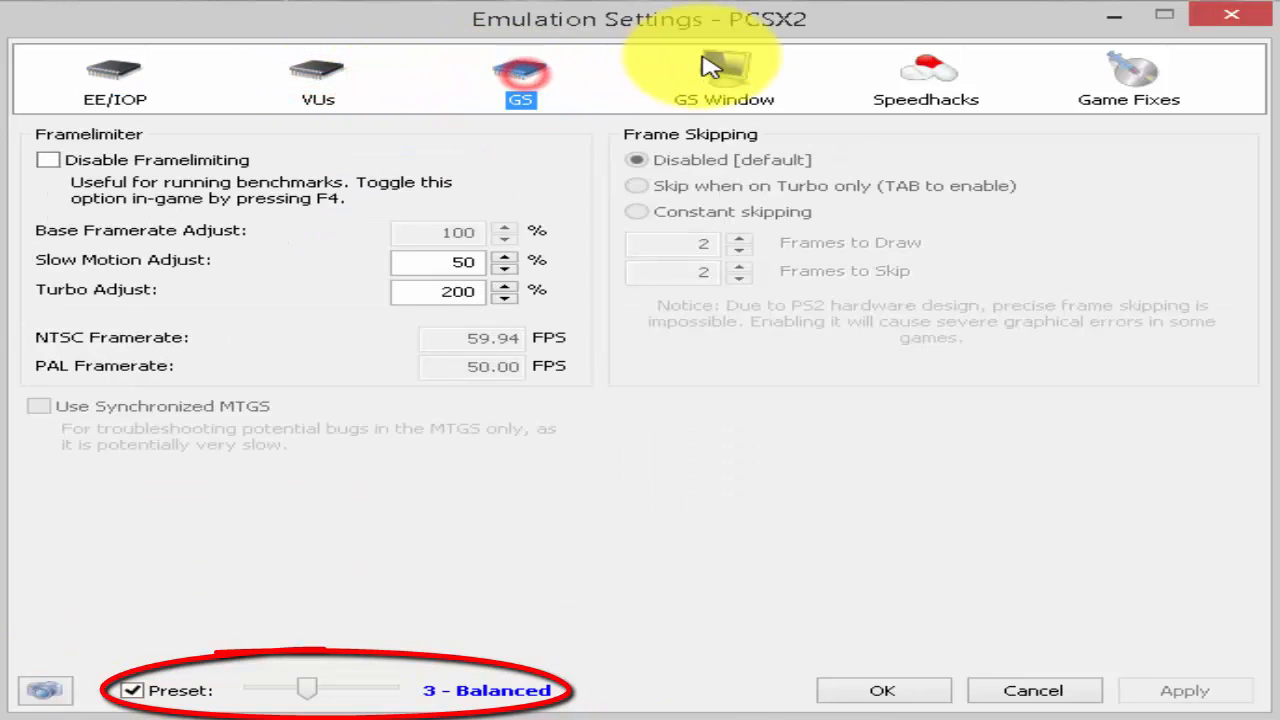
pyautogui.click(925, 80)
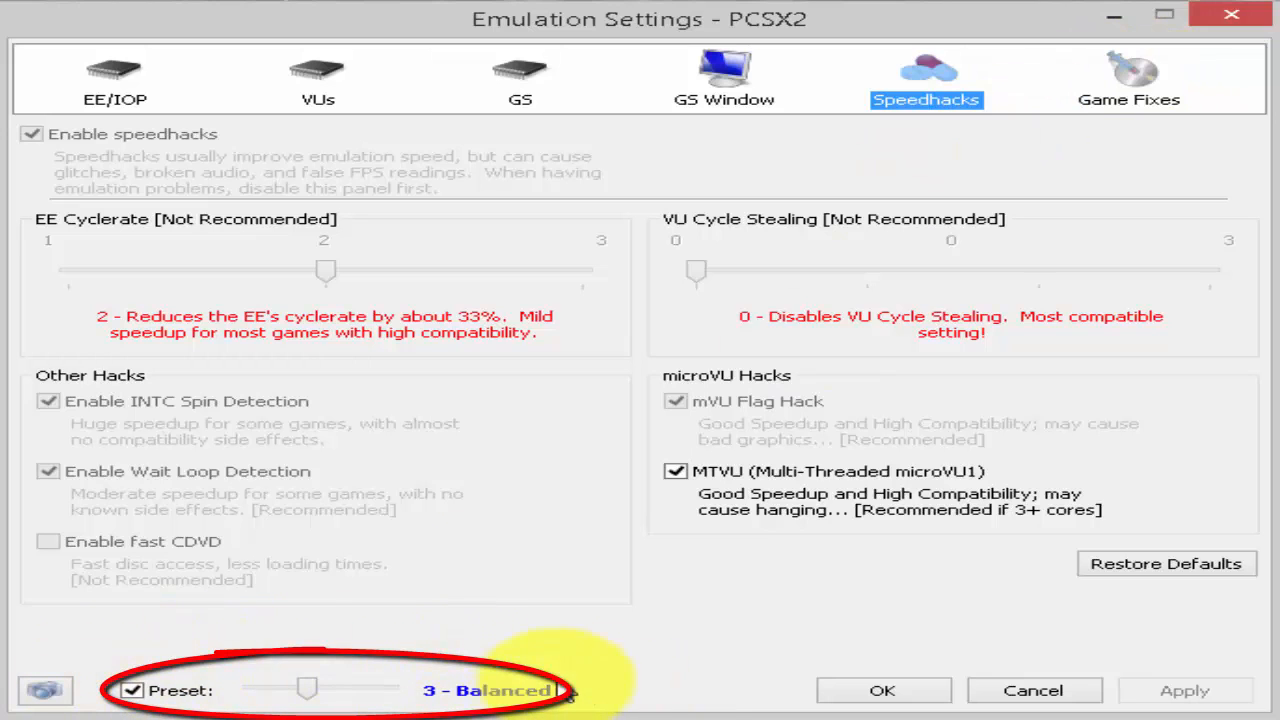
pyautogui.click(1128, 80)
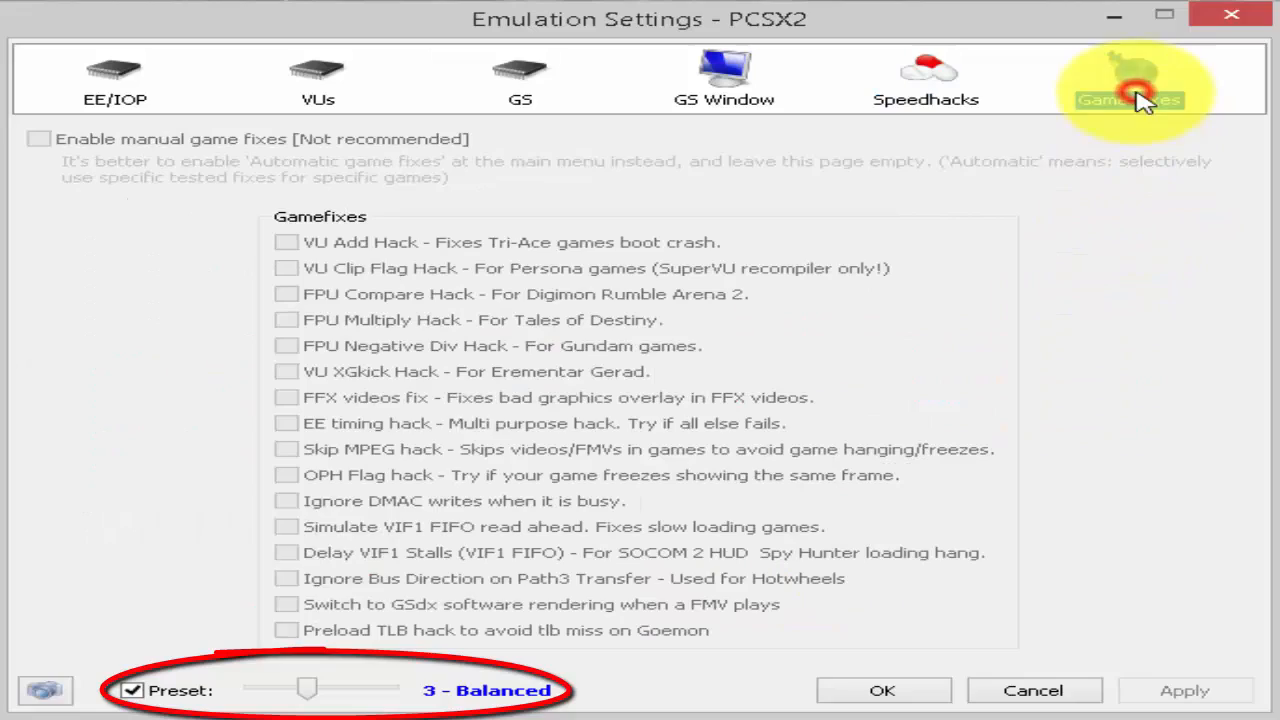
pyautogui.click(1129, 80)
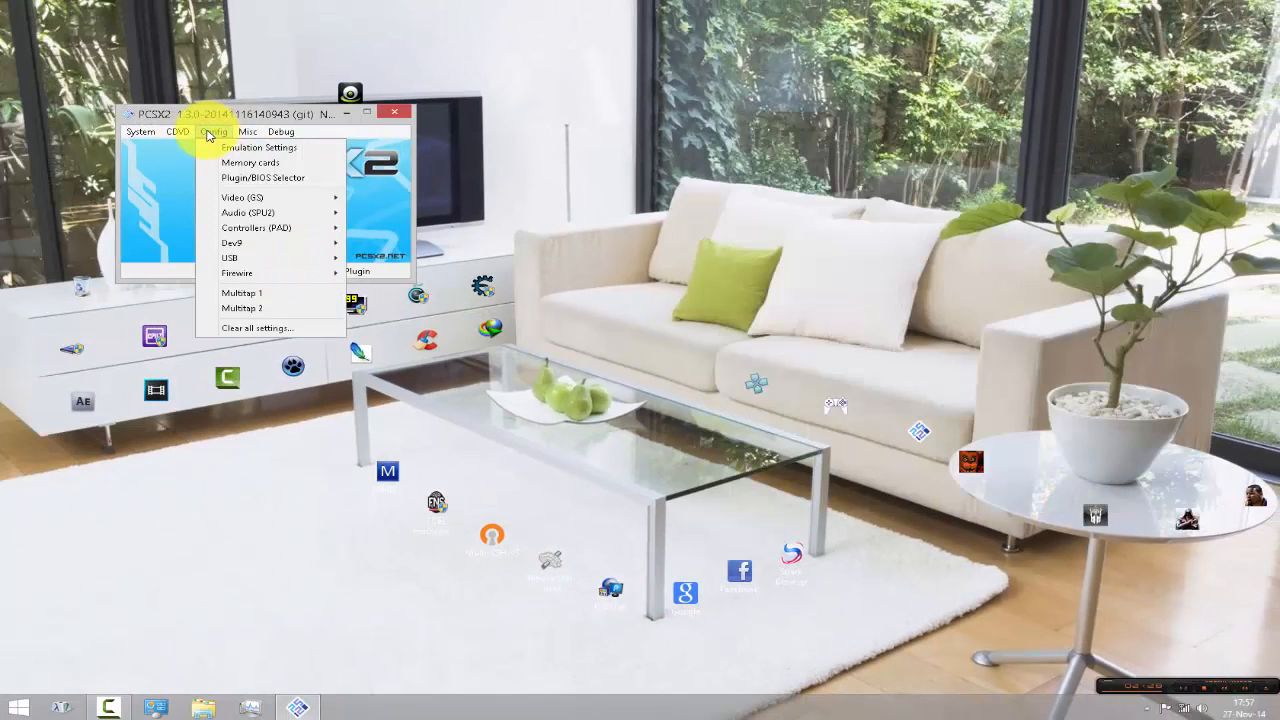
# Choose Plugin as the CDVD disc source after checking the System menu
pyautogui.click(178, 131)
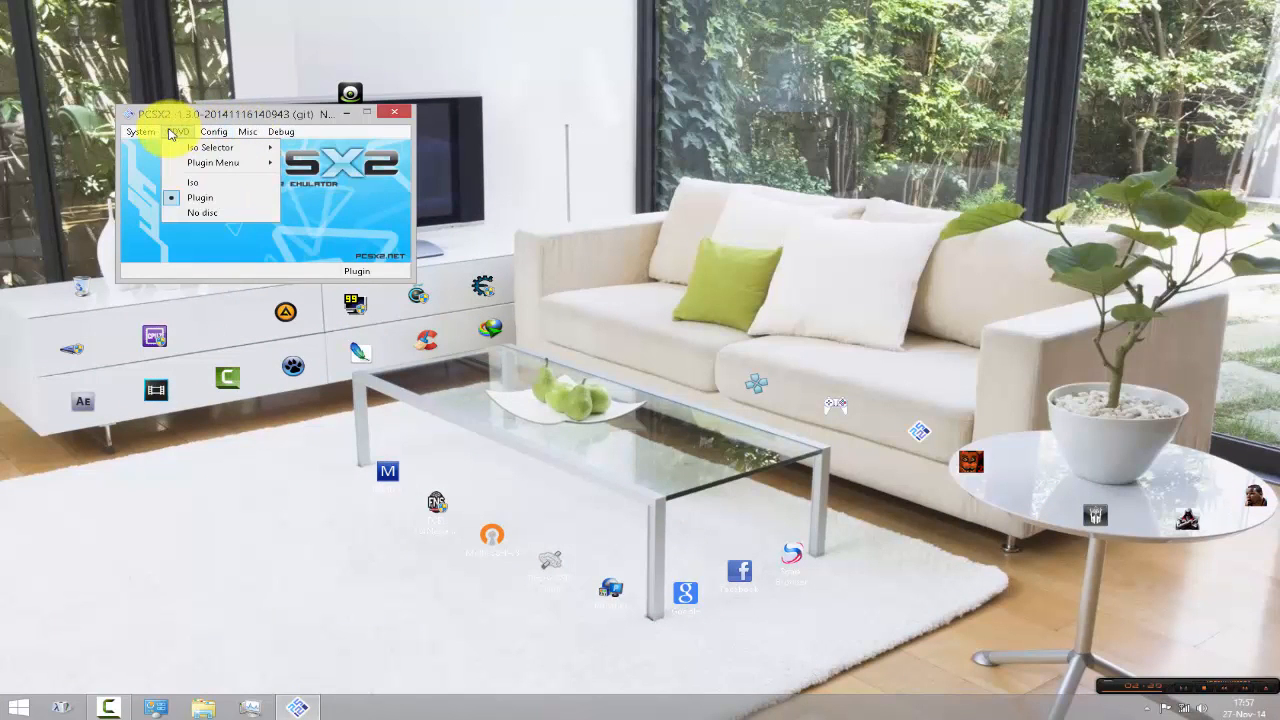
pyautogui.click(142, 131)
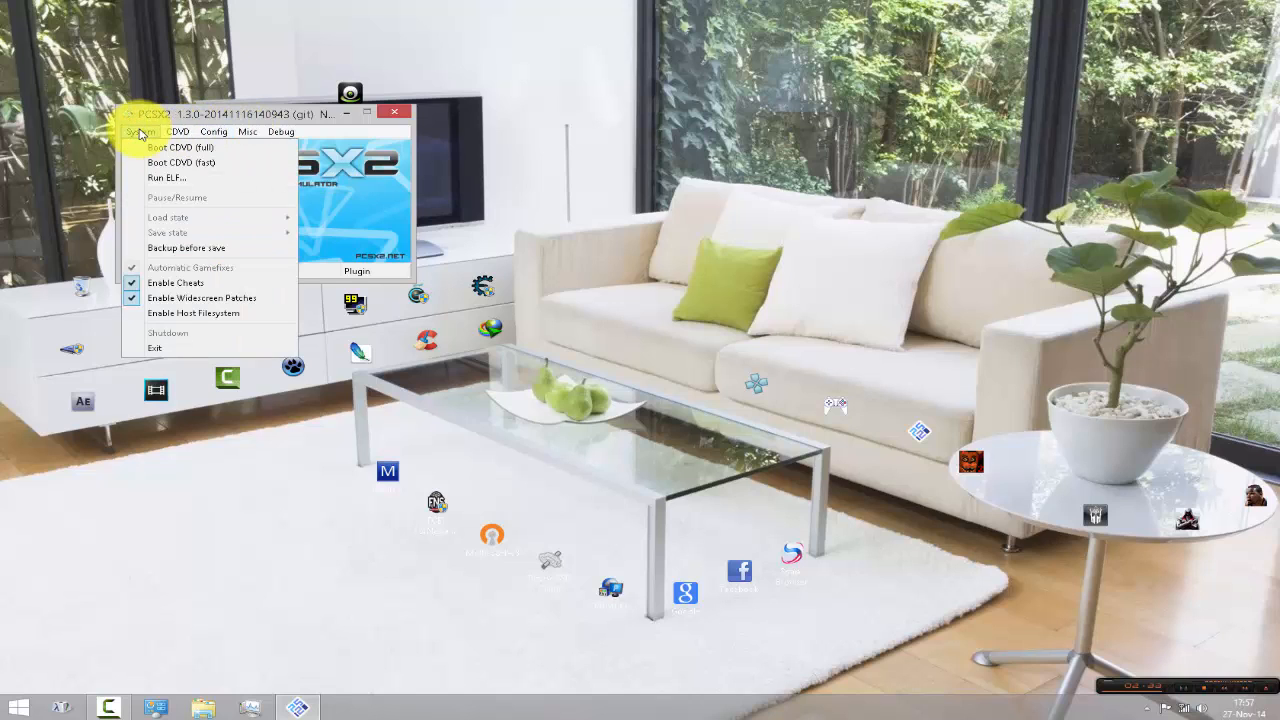
pyautogui.click(178, 131)
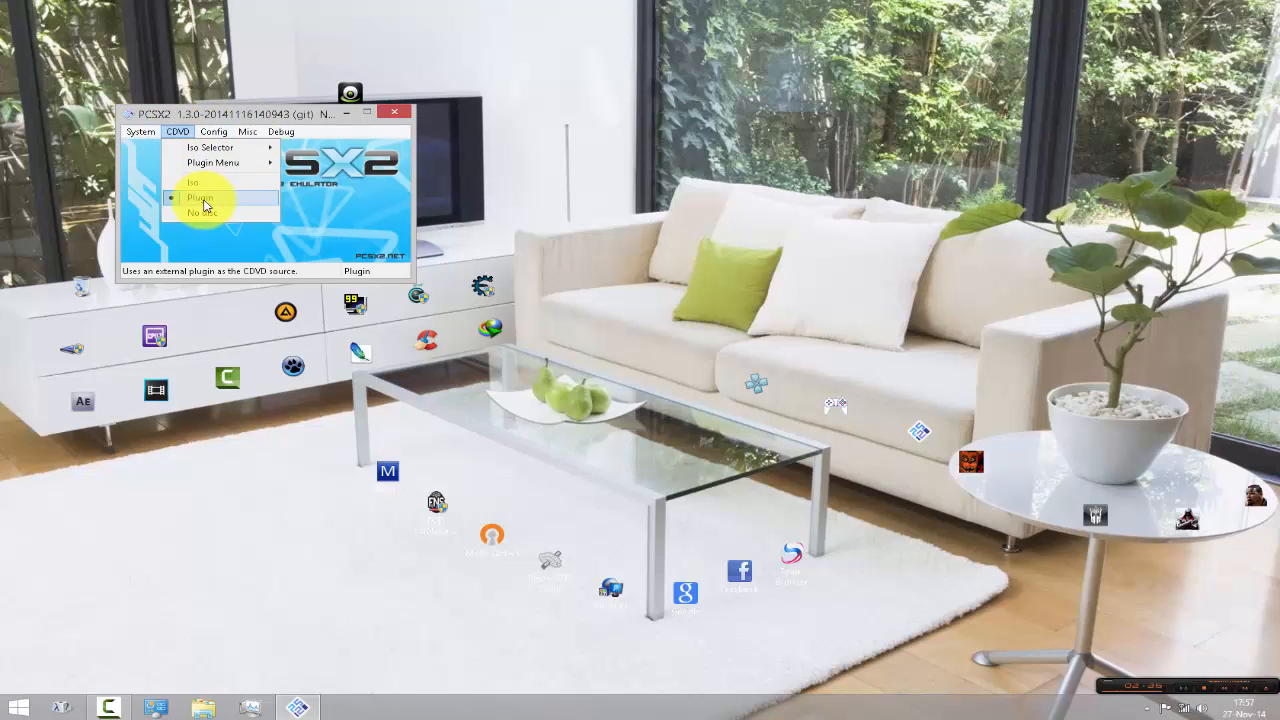
pyautogui.click(141, 131)
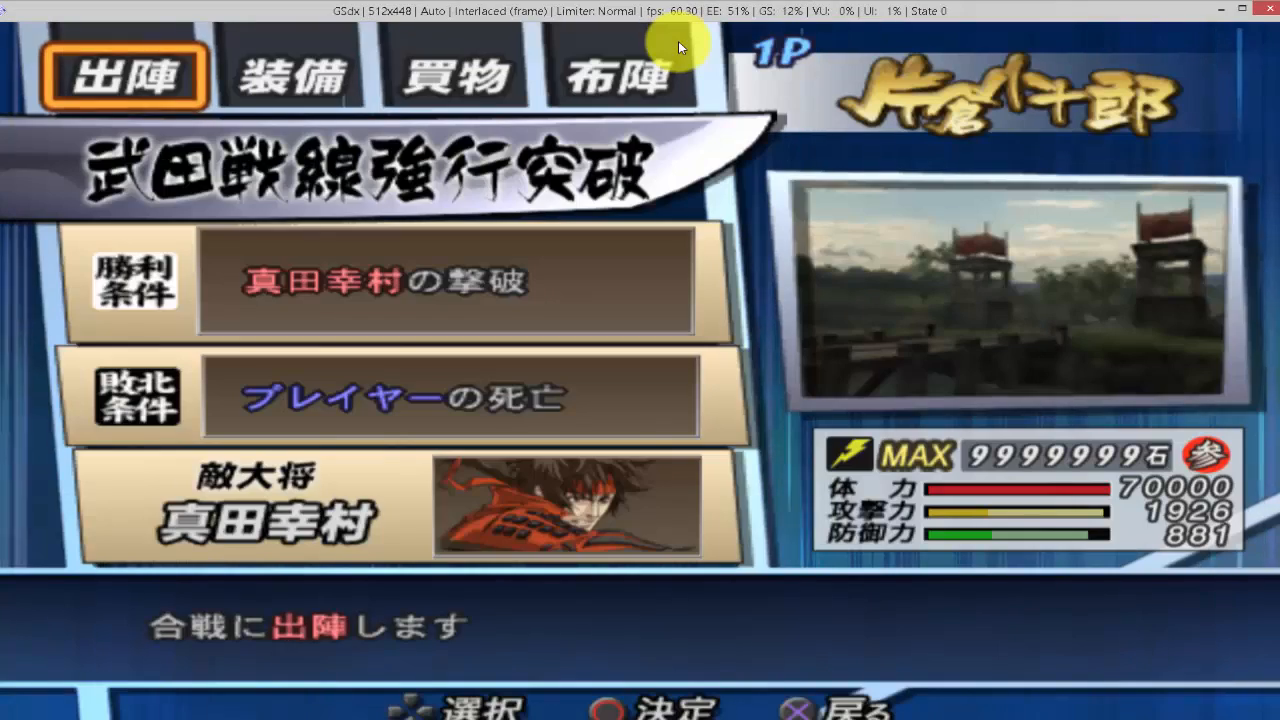
# Switch the running game's menu from the shop list to the character equipment screen
pyautogui.click(453, 75)
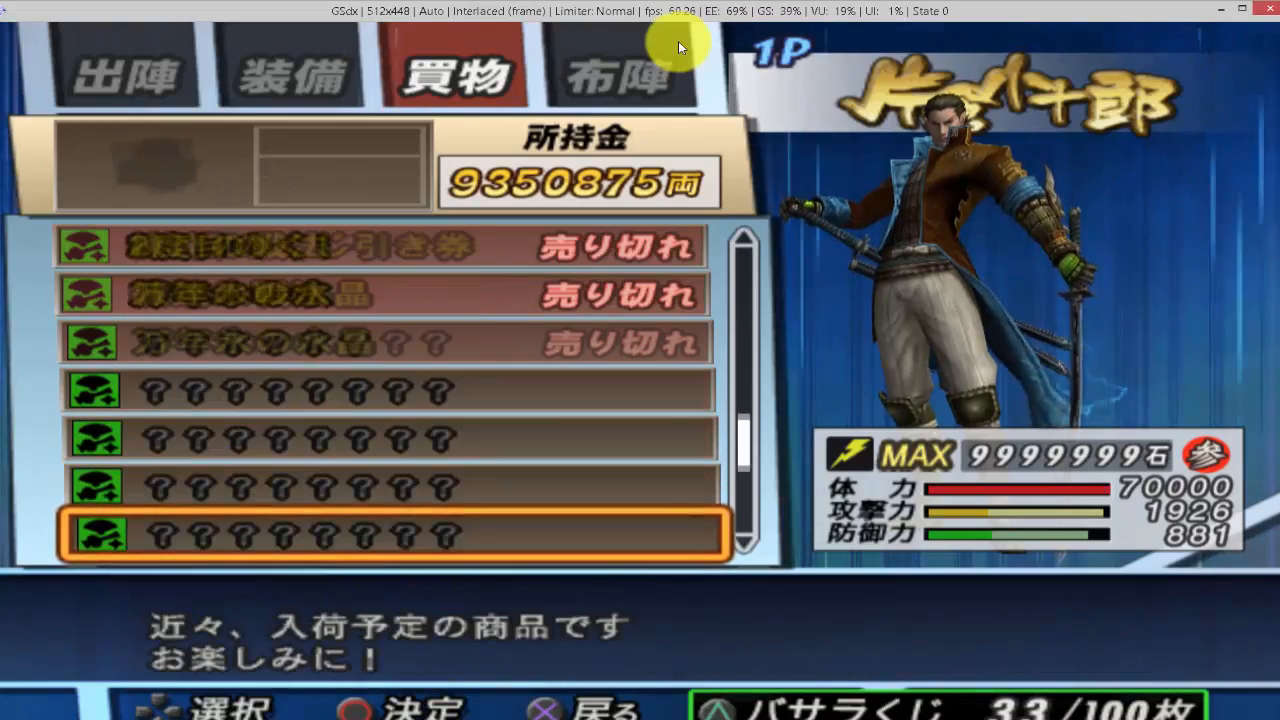
pyautogui.click(291, 75)
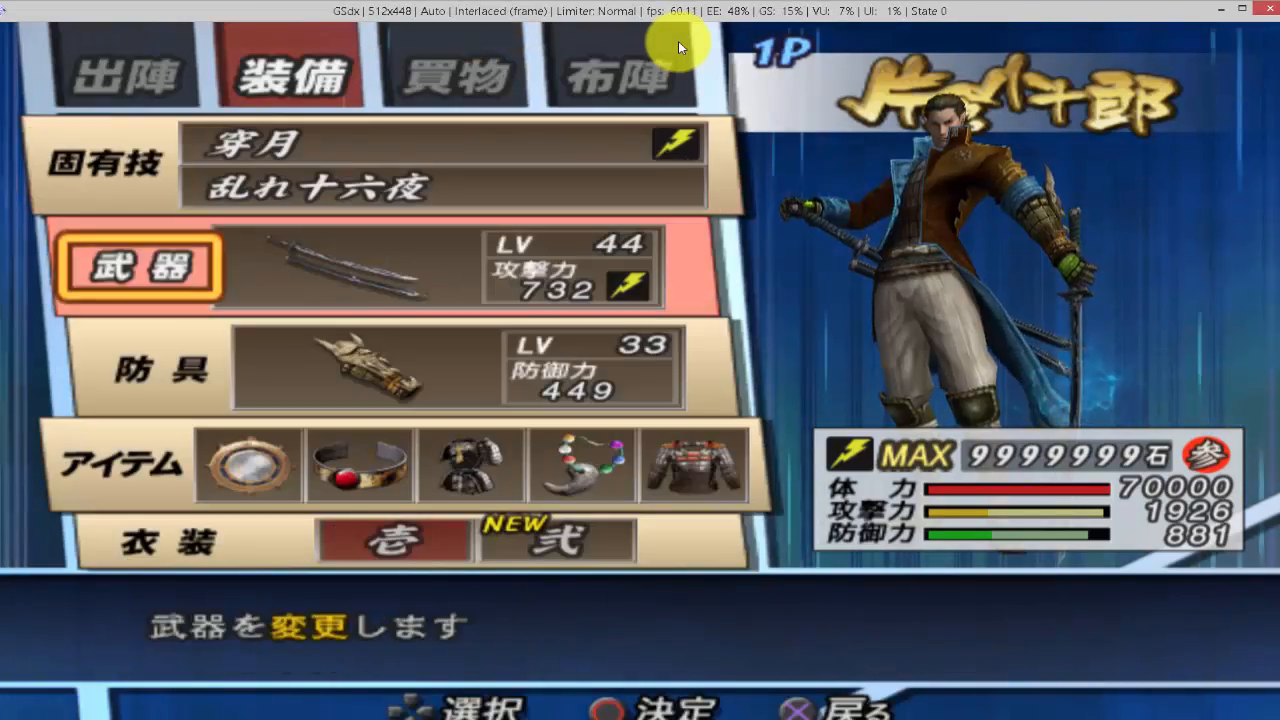